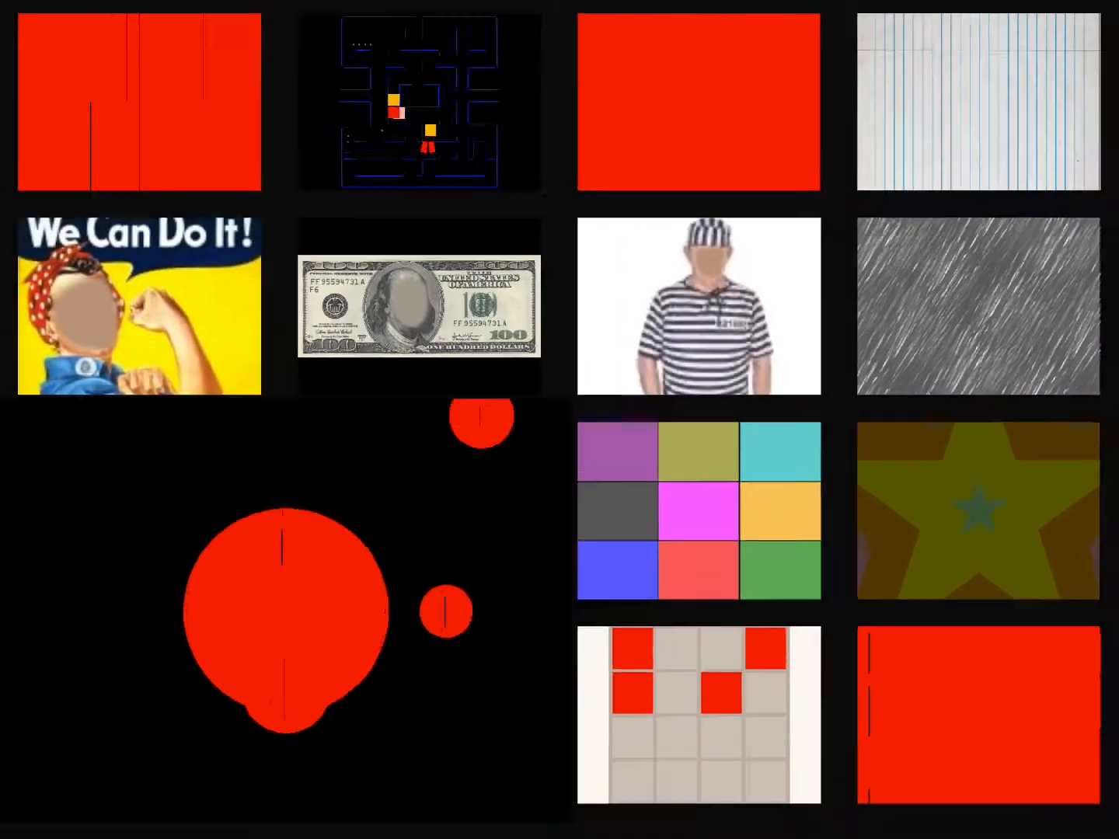
Open the purple-and-teal nested star pattern video from the thumbnail grid full screen.
{"action": "left_click", "coordinate": [976, 509]}
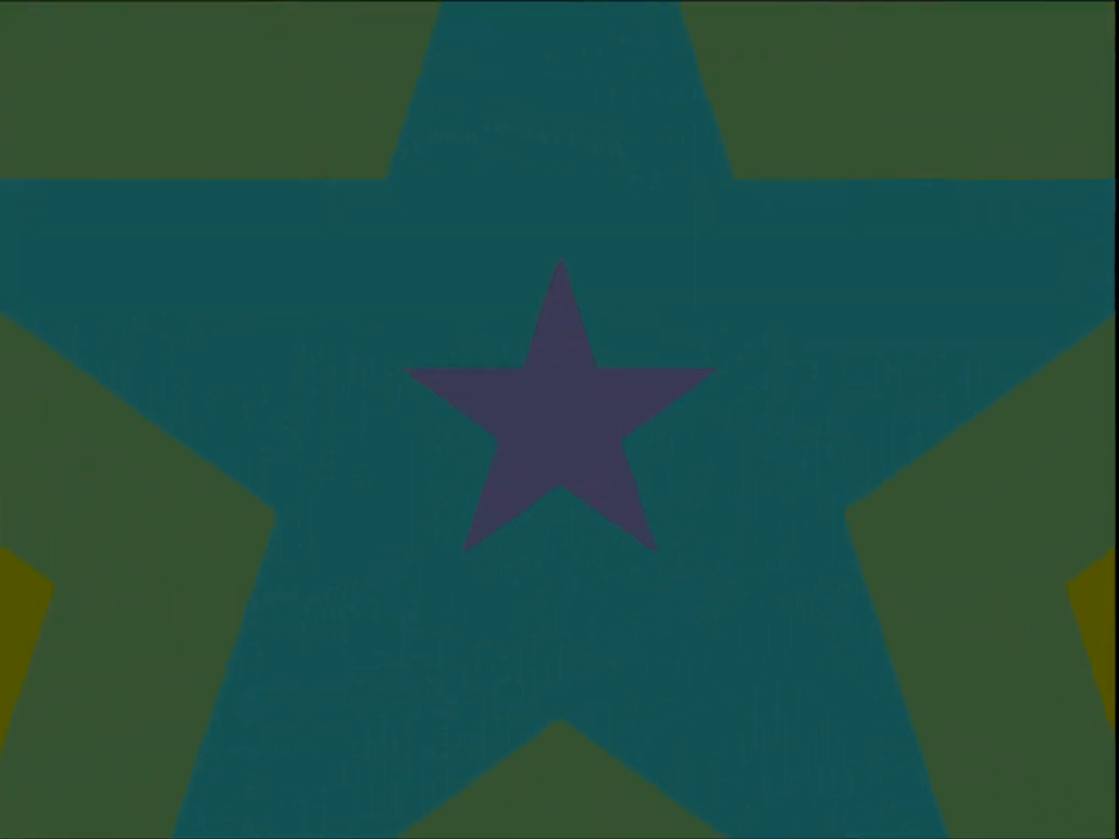